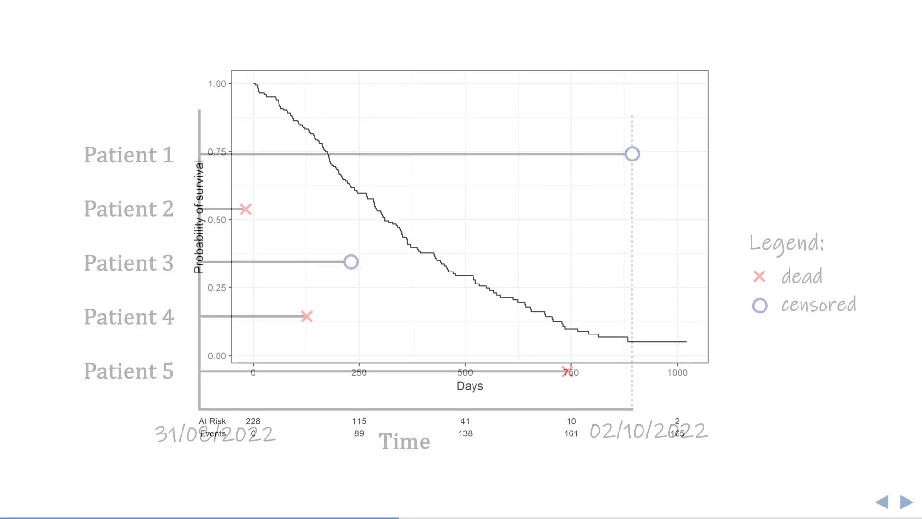
# Advance to the Kaplan-Meier curve with its at-risk and event counts, without the timeline overlay
pyautogui.click(906, 501)
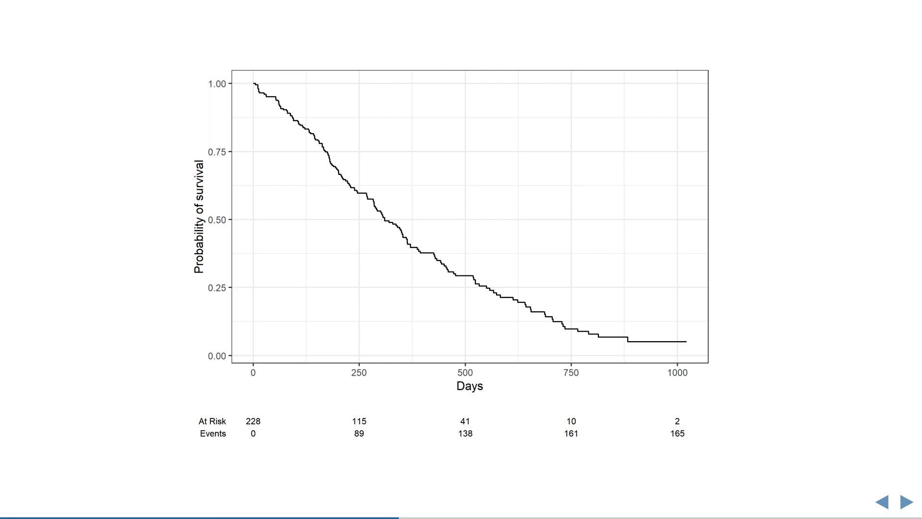
# Step through the Kaplan-Meier worked example, revealing the day 5, 11 and 12 survival estimates
pyautogui.click(906, 500)
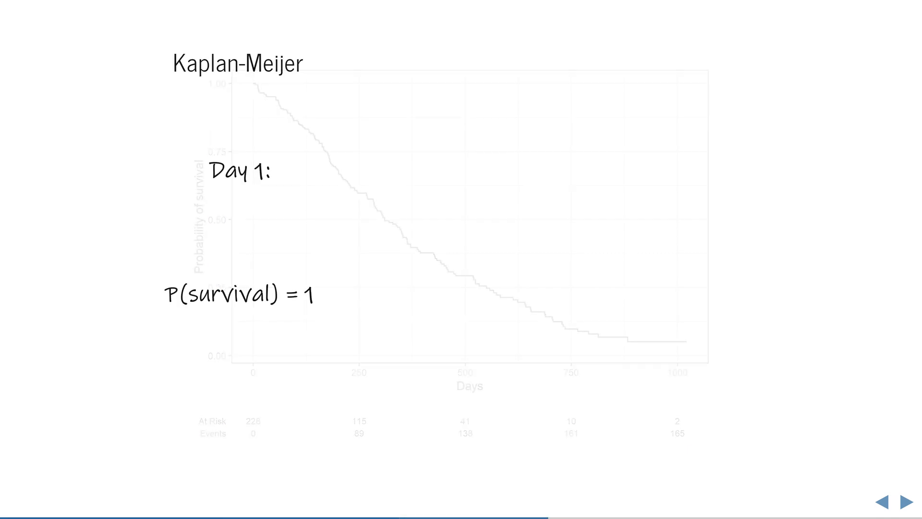
pyautogui.click(904, 501)
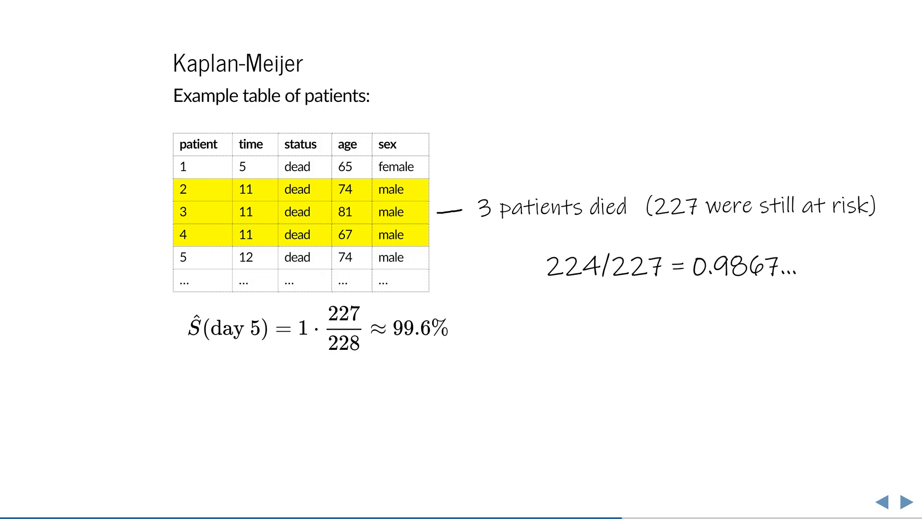
pyautogui.click(904, 498)
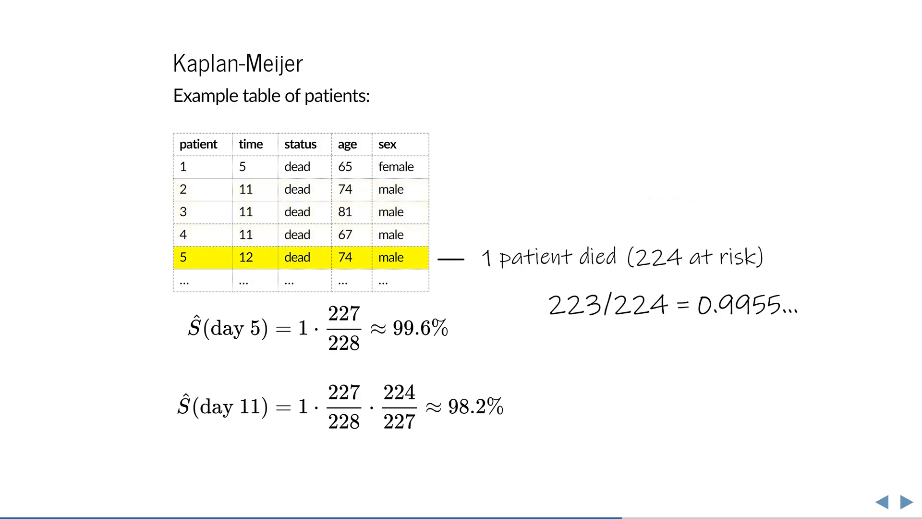
pyautogui.click(908, 499)
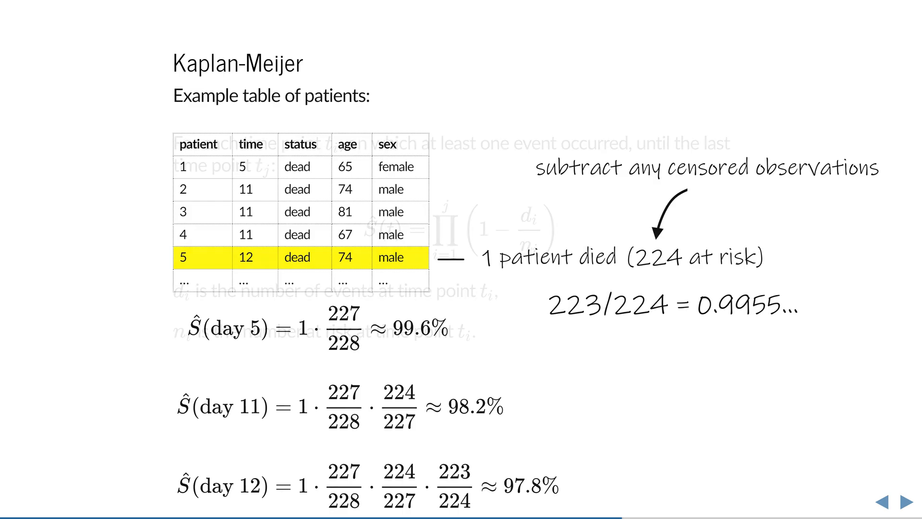
pyautogui.click(903, 501)
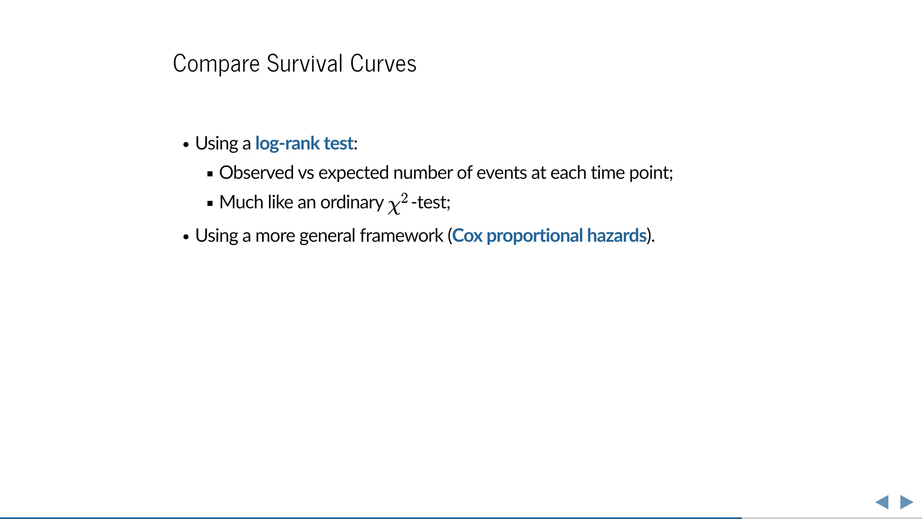
pyautogui.click(903, 501)
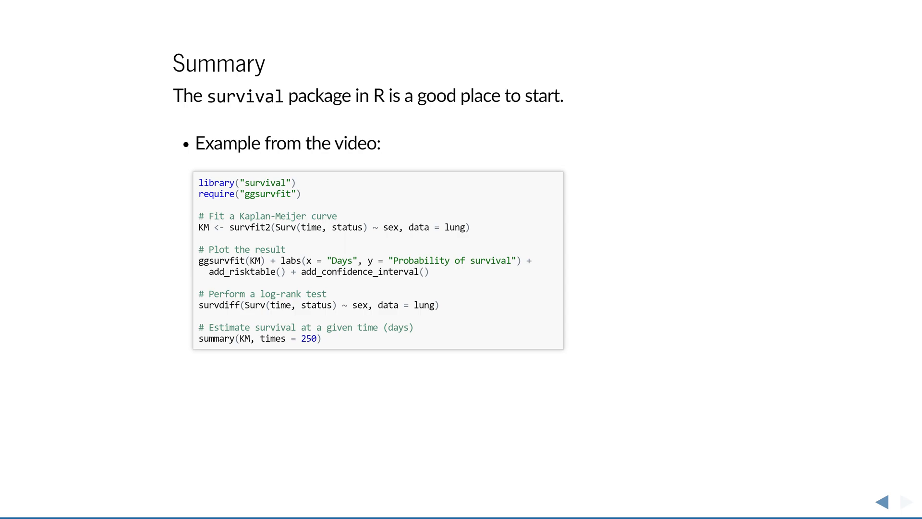